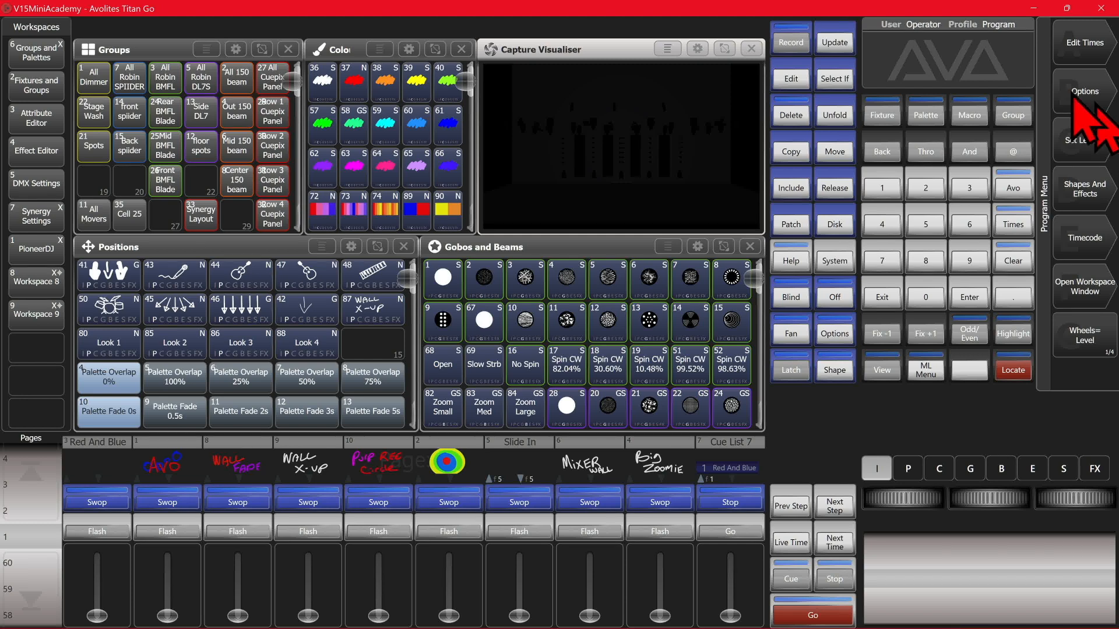
Open Patch View from the System Windows list and maximise it to fill the workspace
{"action": "left_click", "coordinate": [882, 370]}
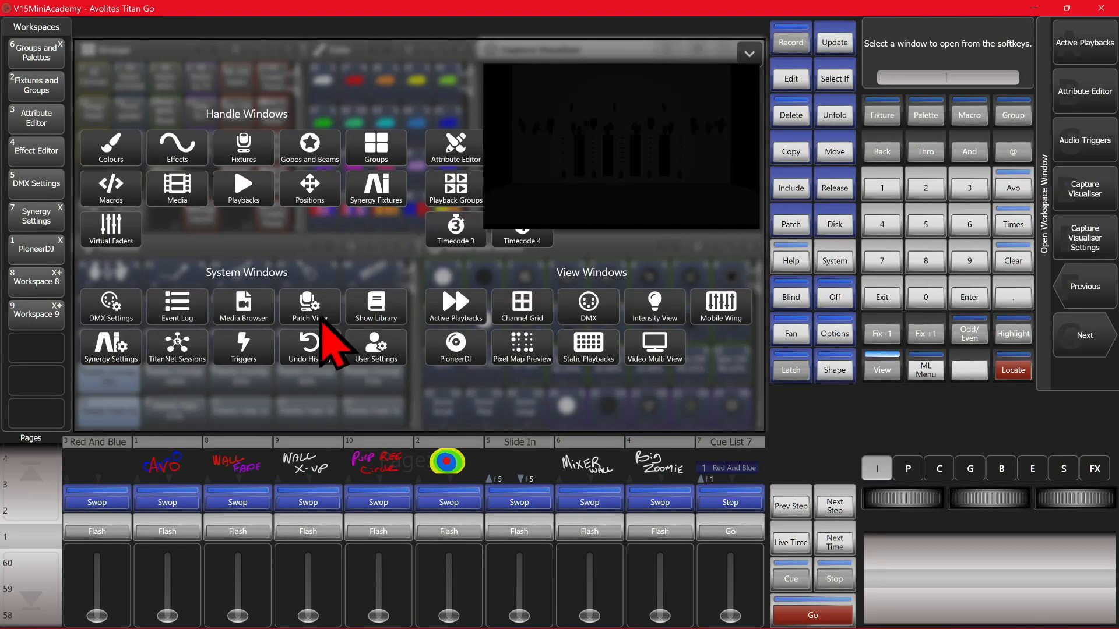
{"action": "left_click", "coordinate": [309, 303]}
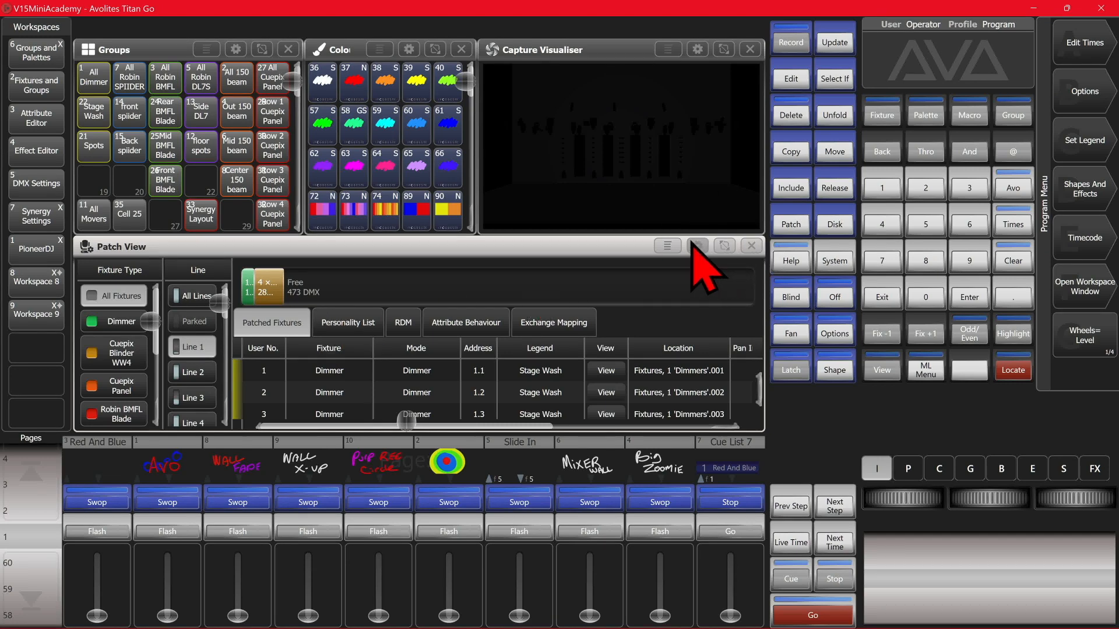
{"action": "left_click", "coordinate": [724, 245]}
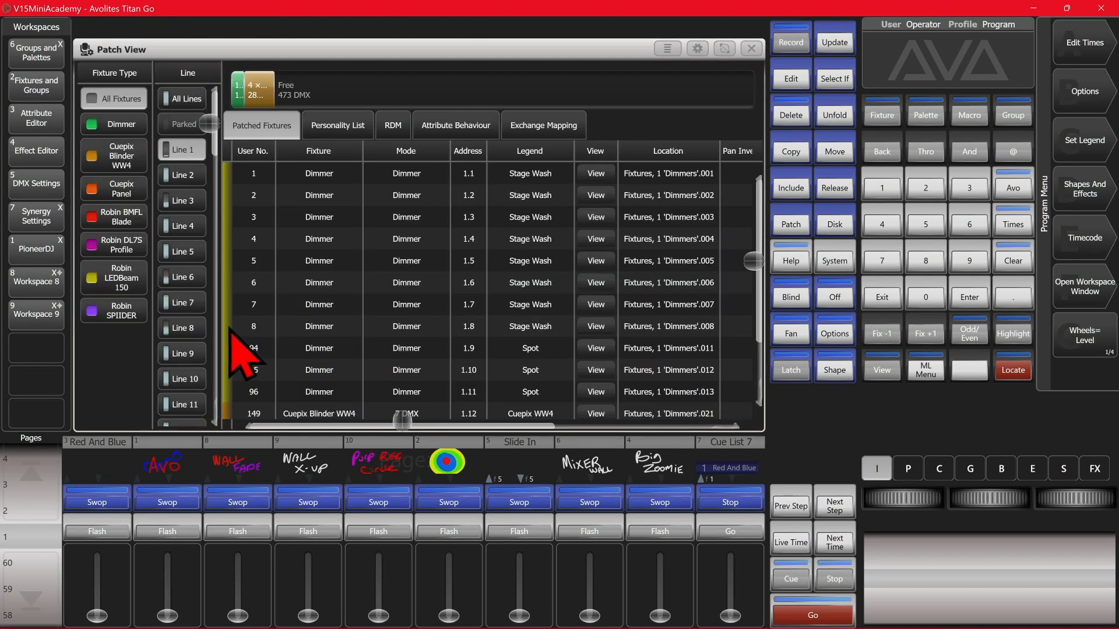
{"action": "mouse_move", "coordinate": [112, 360]}
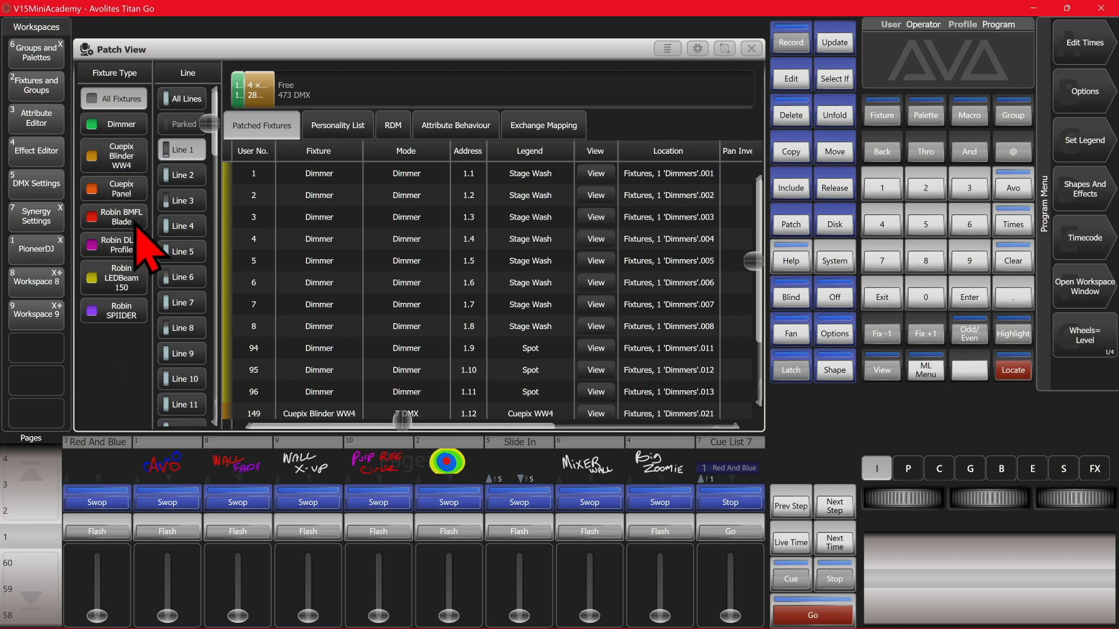
Filter the patch list to Robin BMFL Blade fixtures across All Lines
{"action": "left_click", "coordinate": [181, 150]}
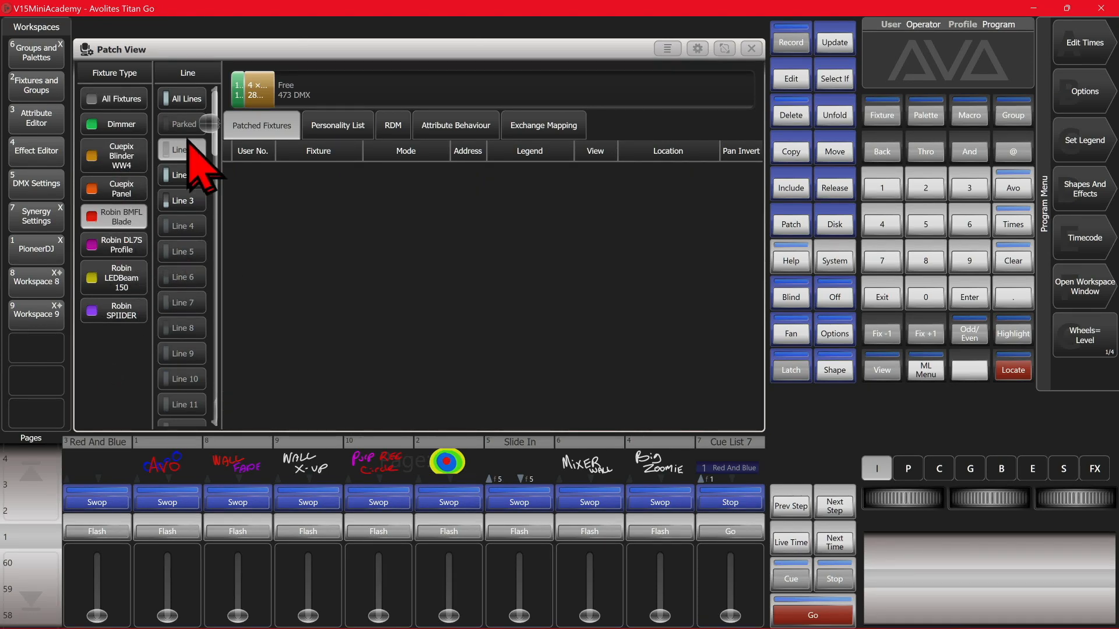
{"action": "left_click", "coordinate": [187, 98]}
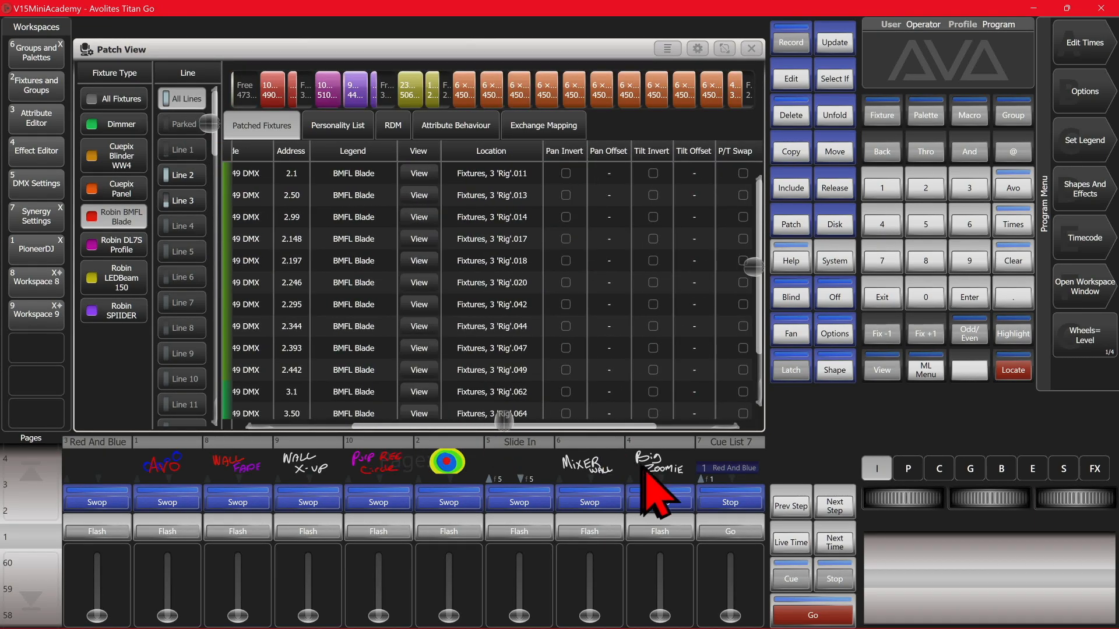
{"action": "mouse_move", "coordinate": [514, 449]}
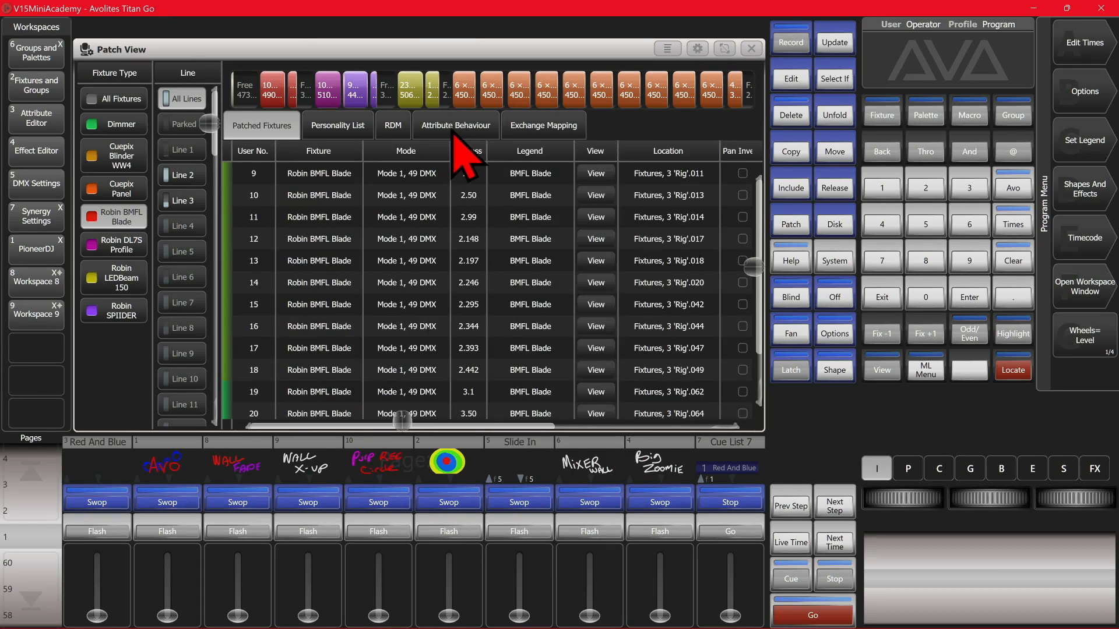
In Attribute Behaviour, choose Invert and set Pan and Tilt On for the BMFL Blades
{"action": "left_click", "coordinate": [454, 125]}
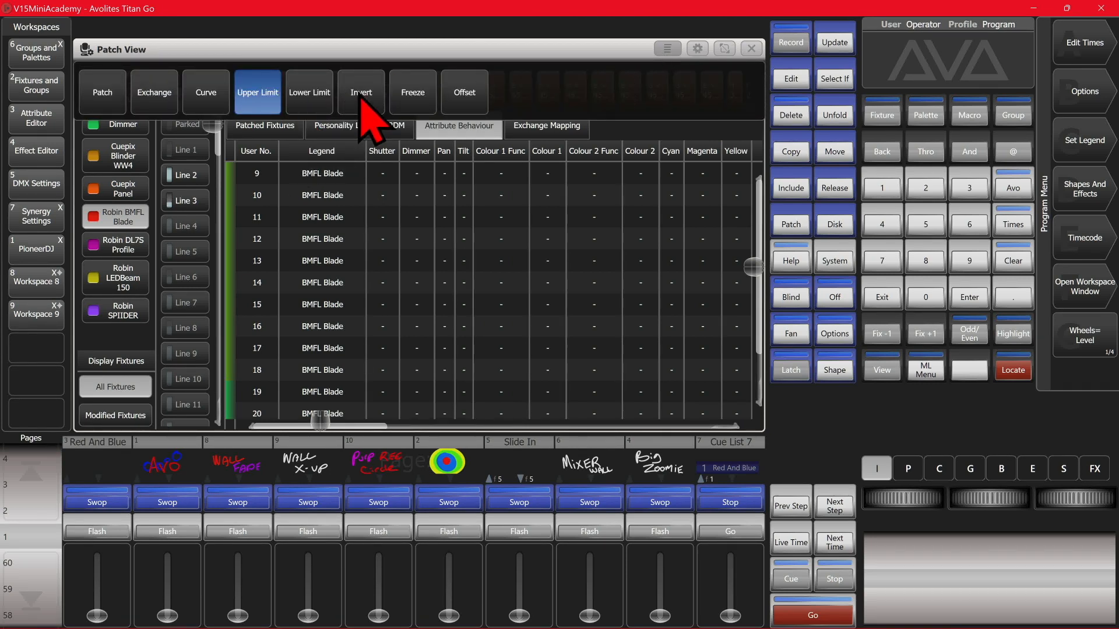
{"action": "left_click", "coordinate": [362, 92]}
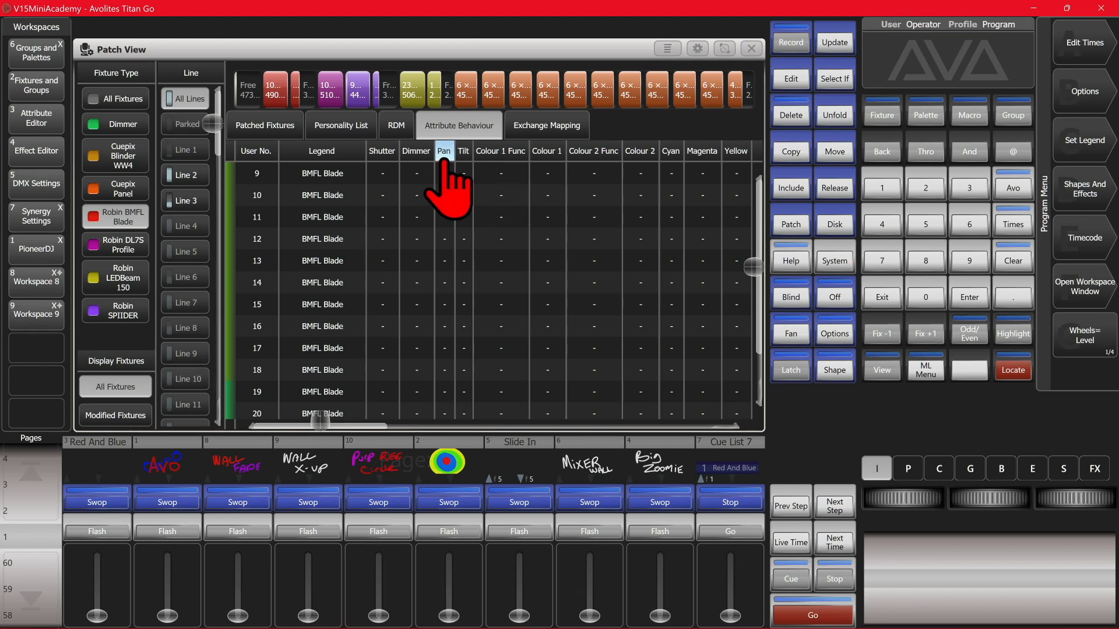
{"action": "left_click", "coordinate": [443, 150]}
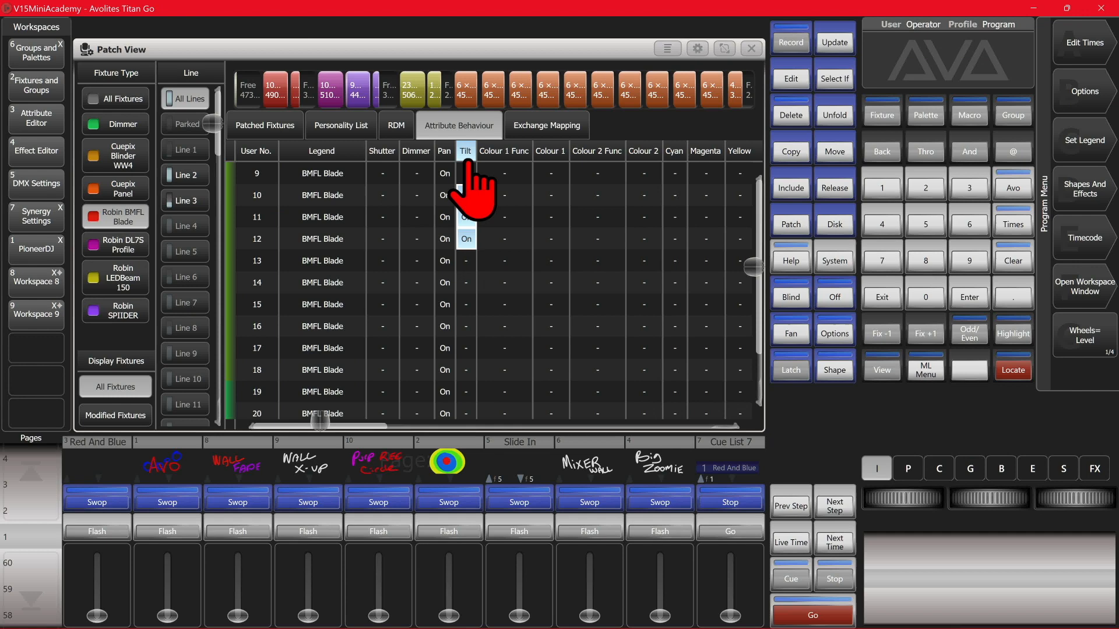
{"action": "left_click", "coordinate": [466, 150]}
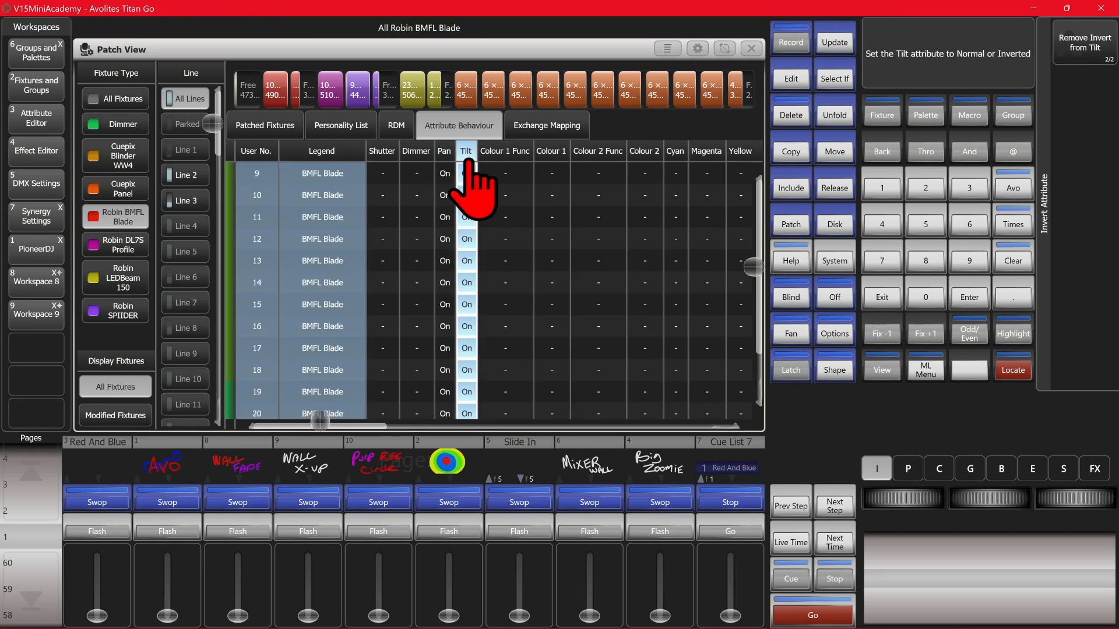
{"action": "left_click", "coordinate": [444, 150]}
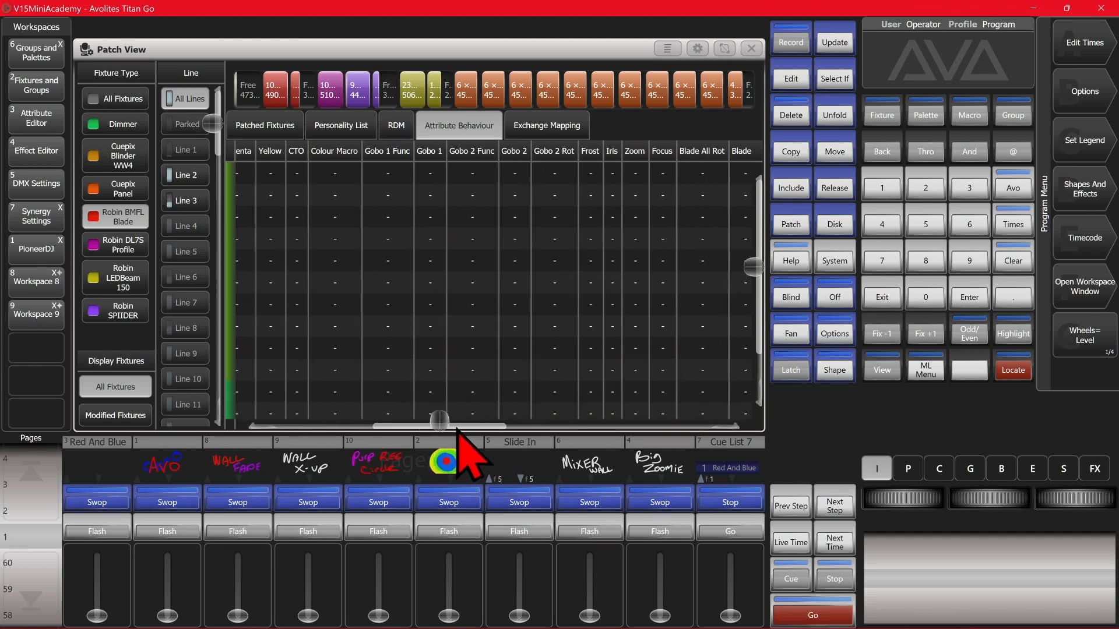
Close Patch View to return to the Back Wall fixtures and Groups windows
{"action": "left_click", "coordinate": [610, 150]}
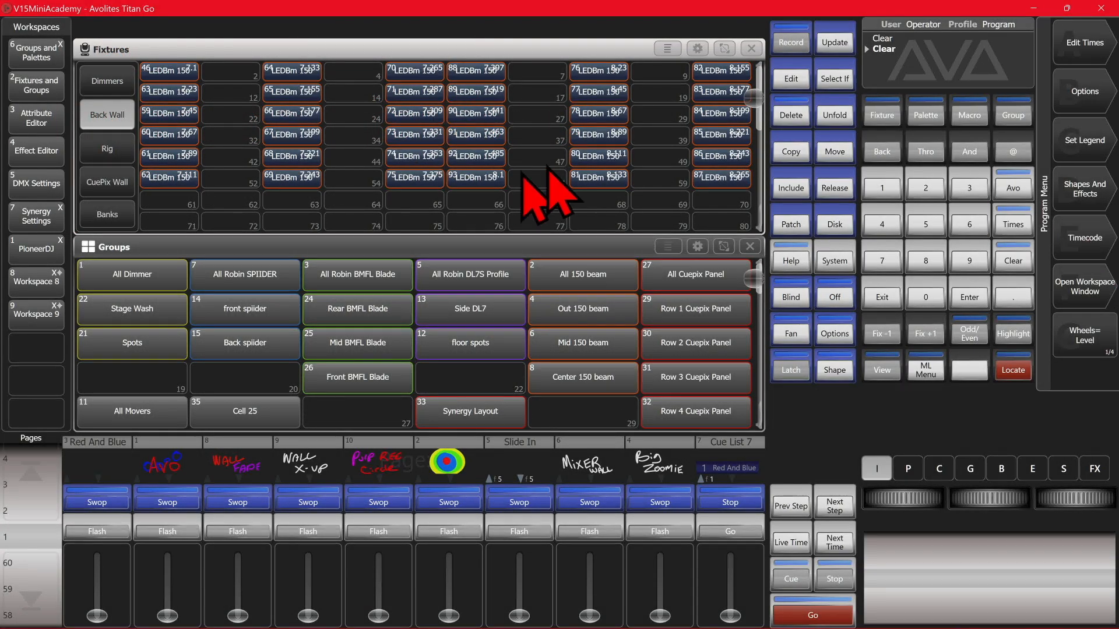
{"action": "mouse_move", "coordinate": [790, 224]}
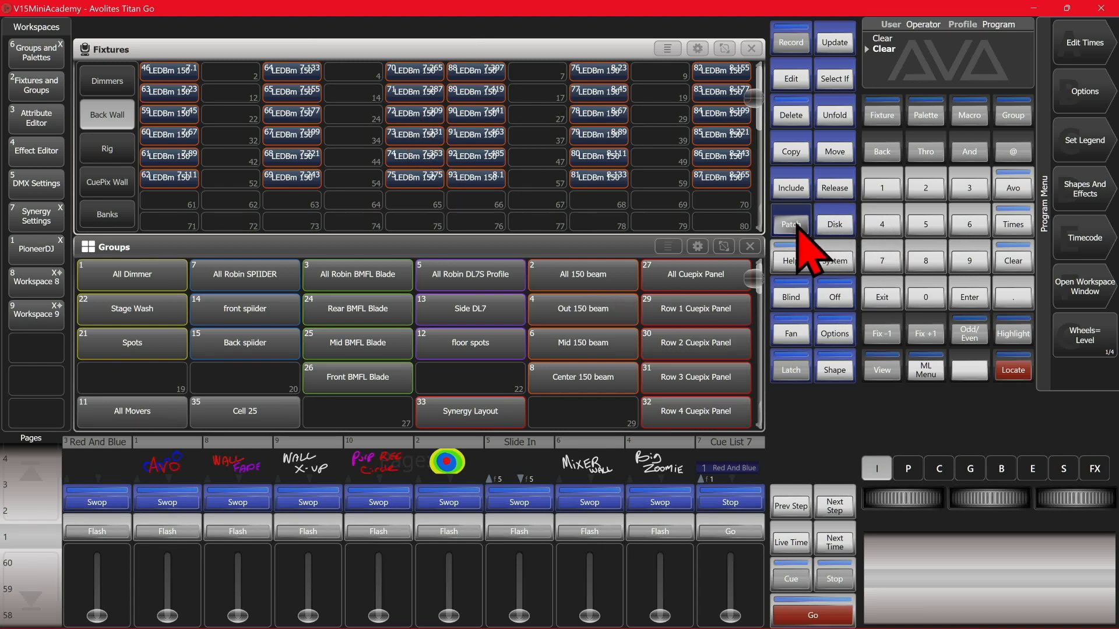
Through Patch, Edit Fixtures, Invert Attribute, invert Zoom on the Center 150 beam fixtures
{"action": "left_click", "coordinate": [790, 224]}
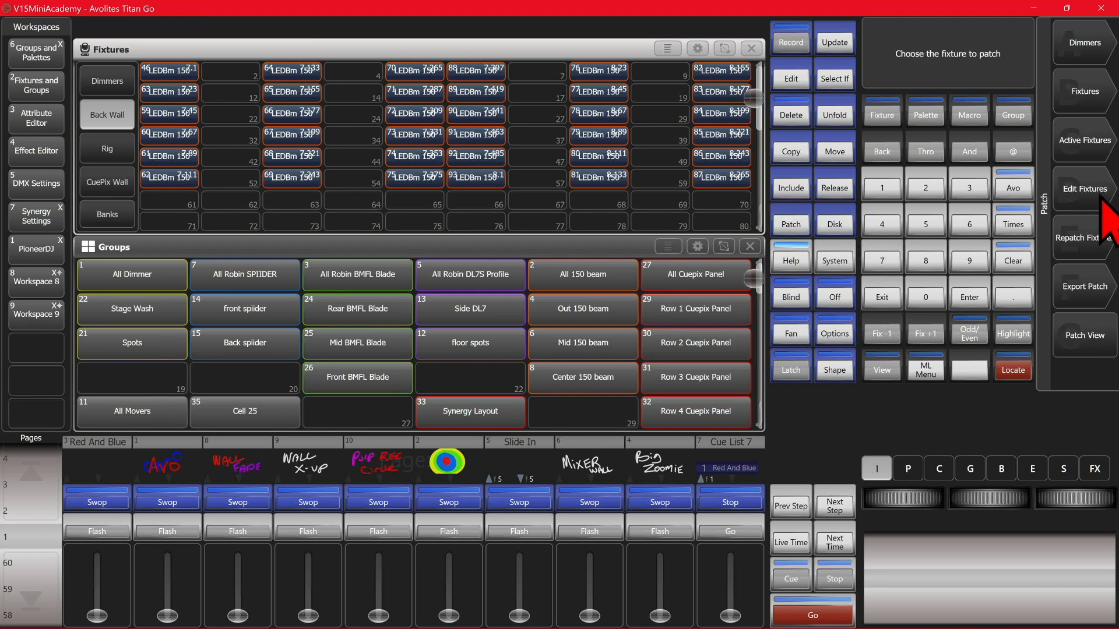
{"action": "left_click", "coordinate": [1083, 193]}
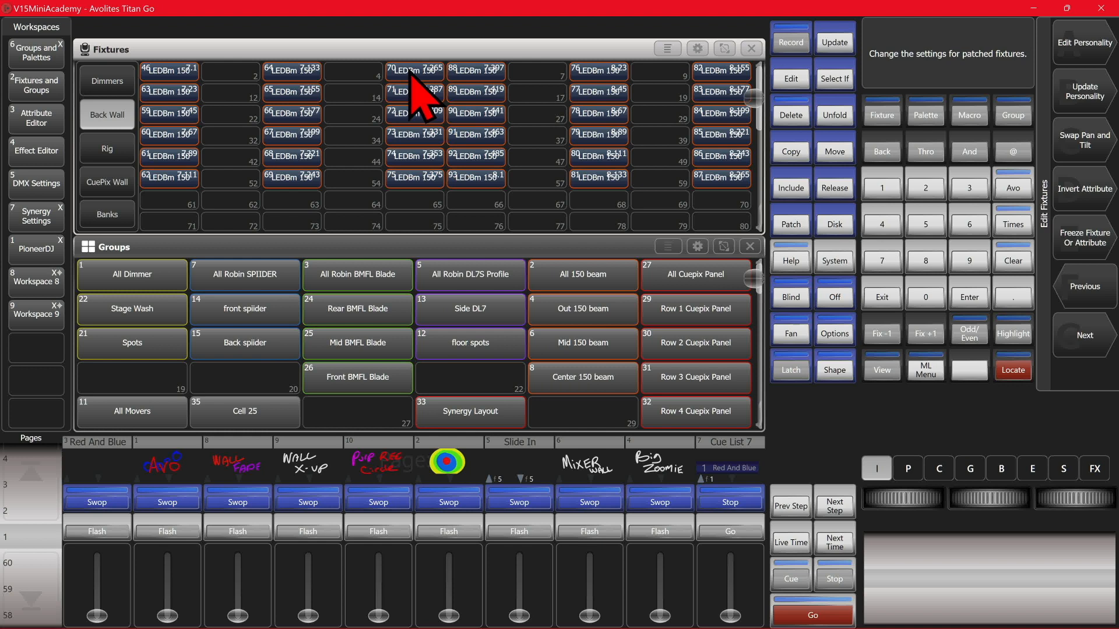
{"action": "left_click", "coordinate": [581, 377]}
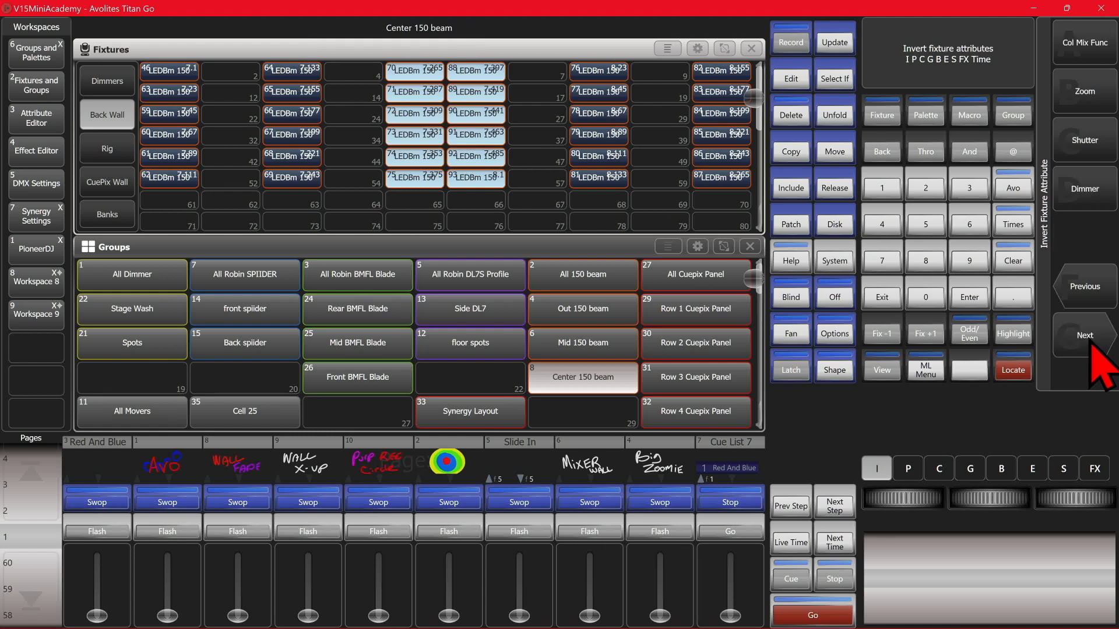
{"action": "left_click", "coordinate": [1083, 91]}
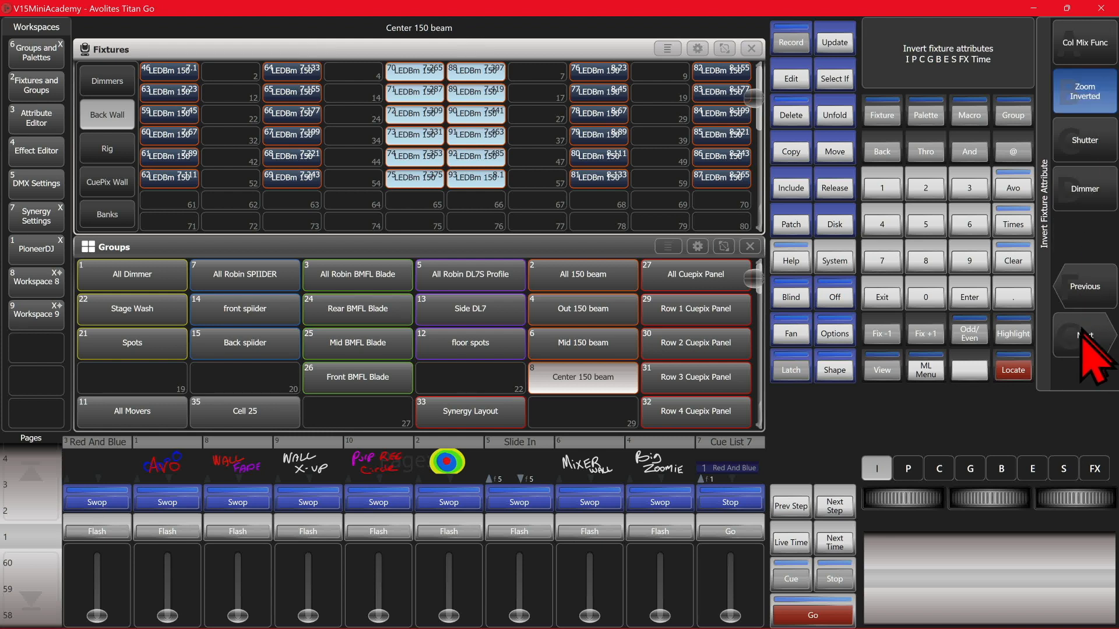